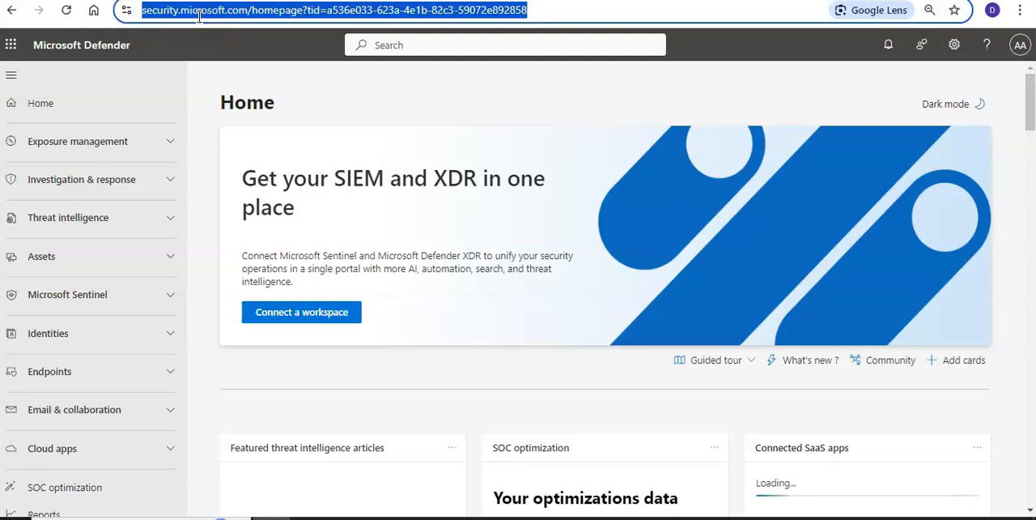
Step: Open System > Settings from the left navigation to view the eight settings areas
{"action": "scroll", "scroll_direction": "down", "scroll_amount": 3}
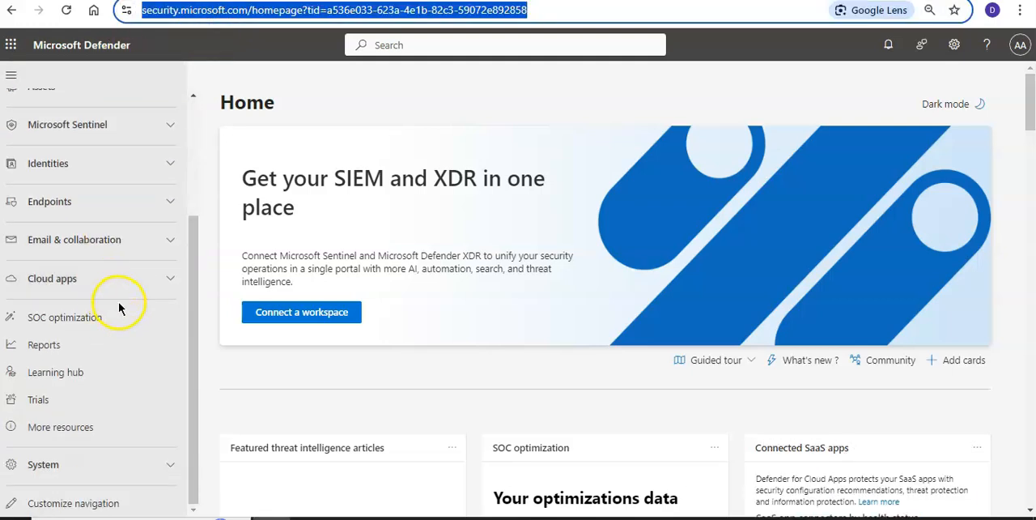
{"action": "mouse_move", "coordinate": [178, 463]}
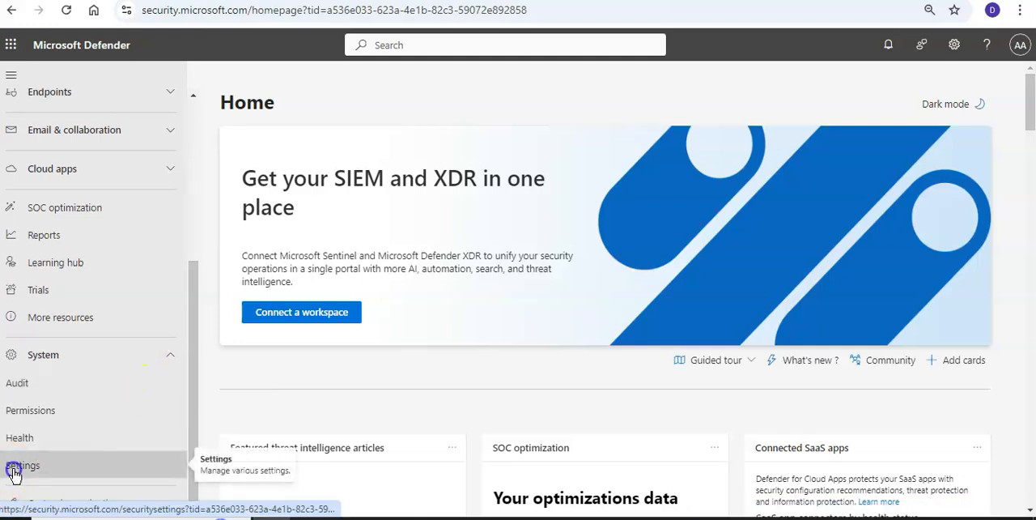
{"action": "left_click", "coordinate": [22, 465]}
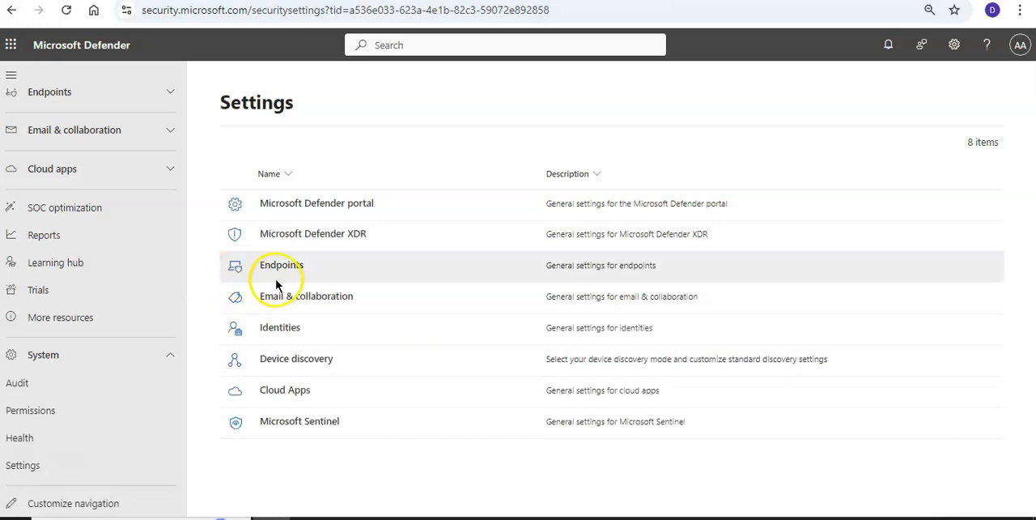
Step: Open Endpoints advanced features and locate the Web content filtering setting, currently off
{"action": "left_click", "coordinate": [281, 264]}
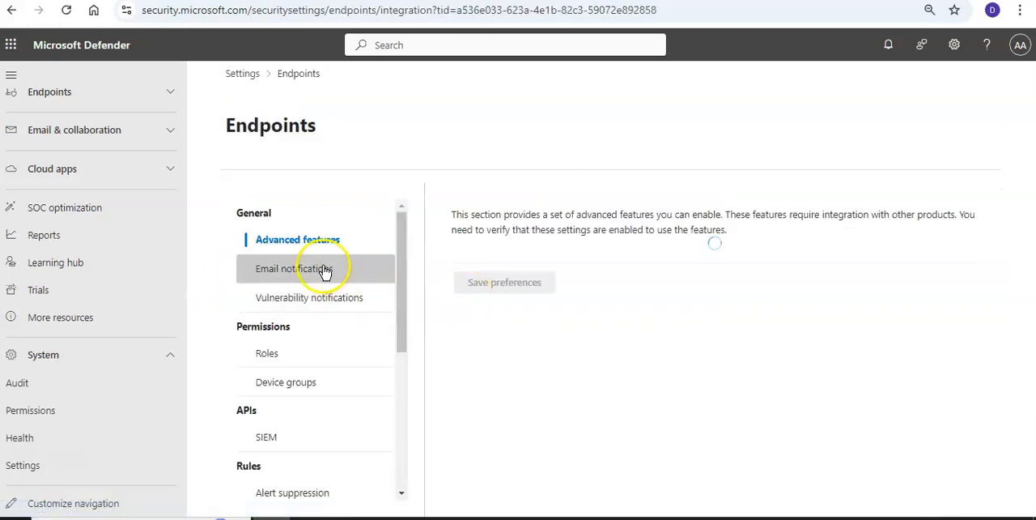
{"action": "left_click", "coordinate": [298, 238]}
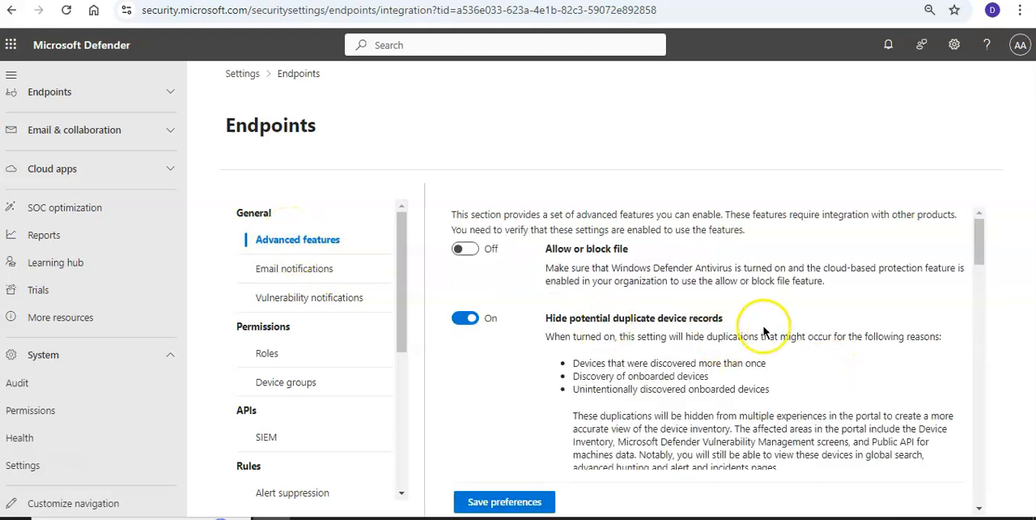
{"action": "scroll", "scroll_direction": "down", "scroll_amount": 3}
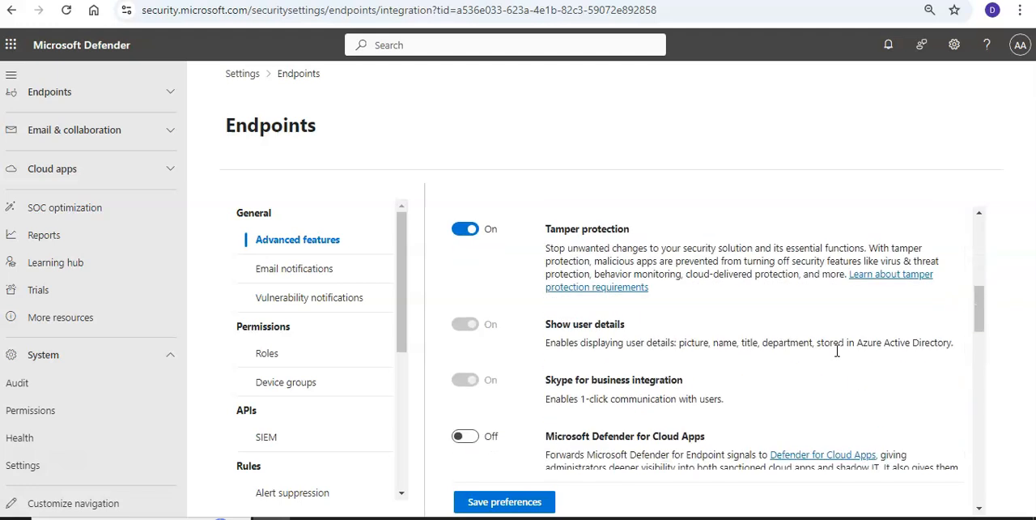
{"action": "scroll", "scroll_direction": "down", "scroll_amount": 3}
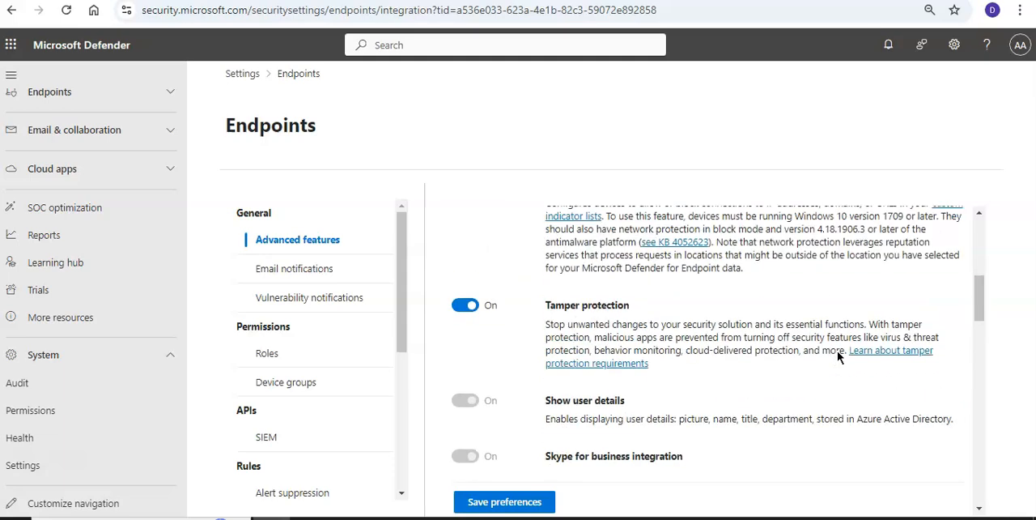
{"action": "scroll", "scroll_direction": "down", "scroll_amount": 3}
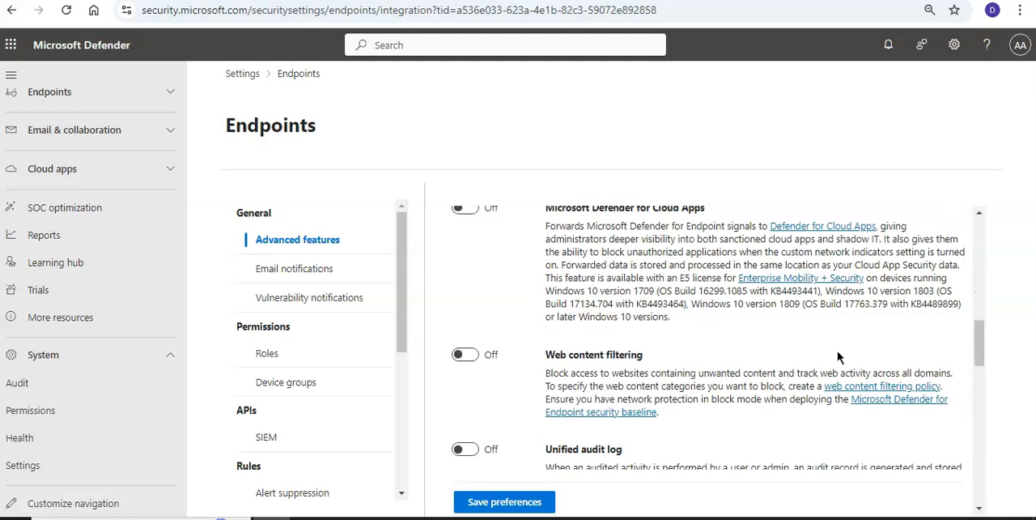
{"action": "double_click", "coordinate": [593, 355]}
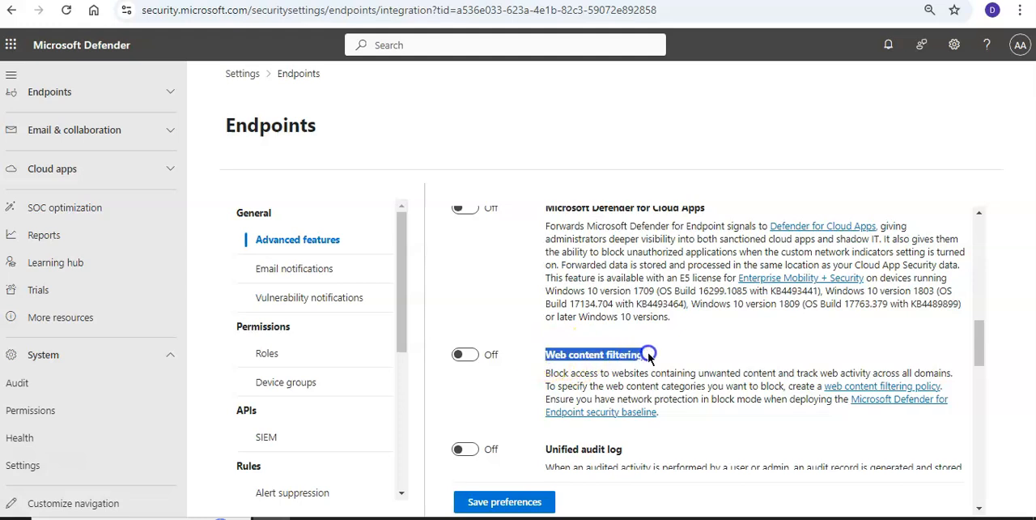
{"action": "scroll", "scroll_direction": "down", "scroll_amount": 3}
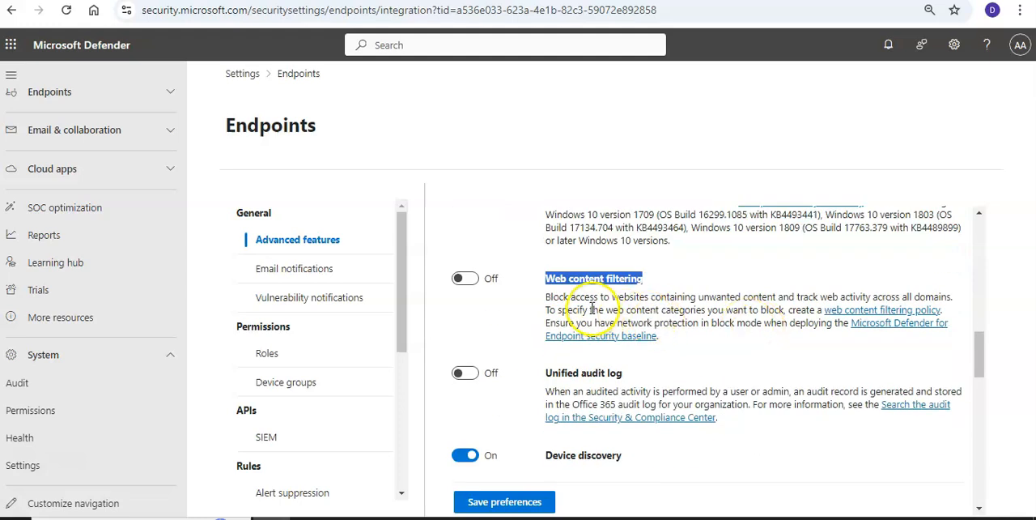
{"action": "mouse_move", "coordinate": [643, 309]}
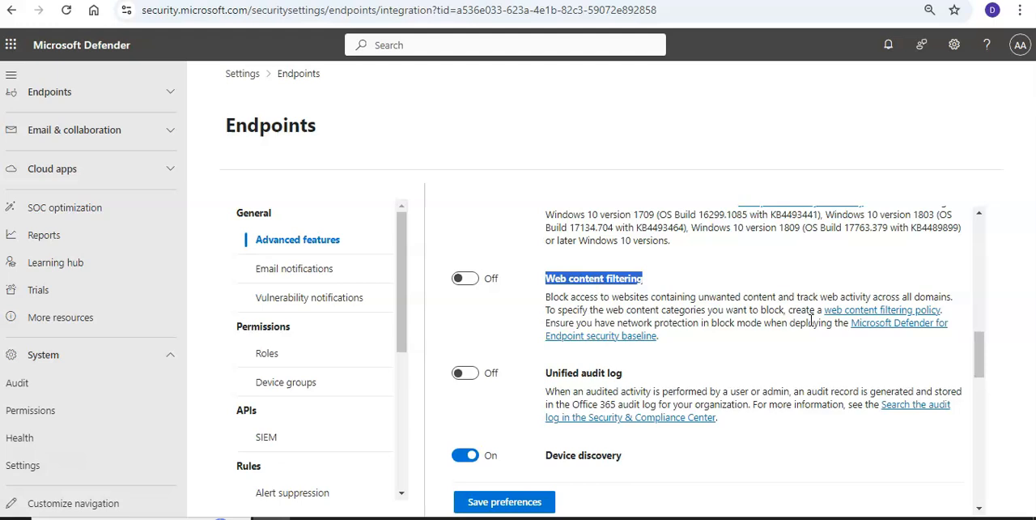
{"action": "mouse_move", "coordinate": [789, 346]}
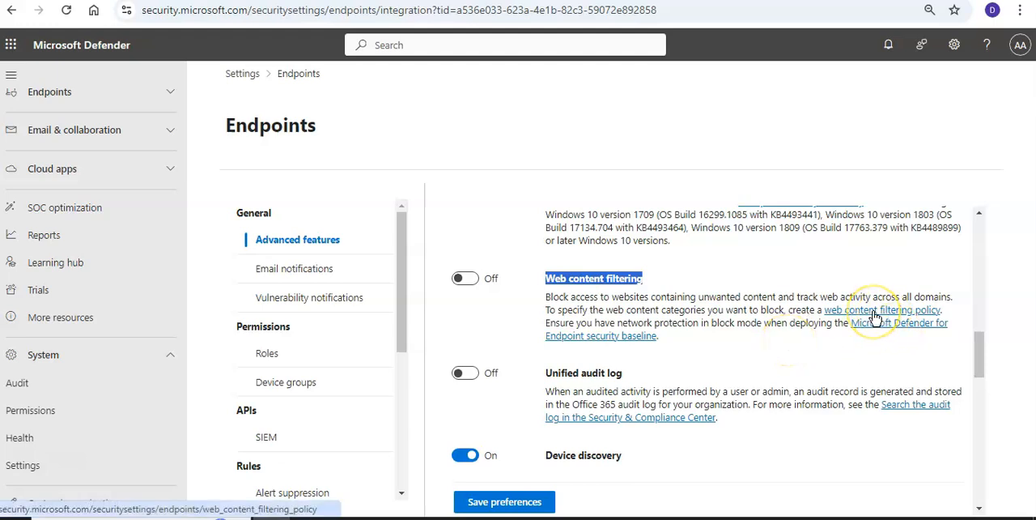
{"action": "right_click", "coordinate": [881, 310]}
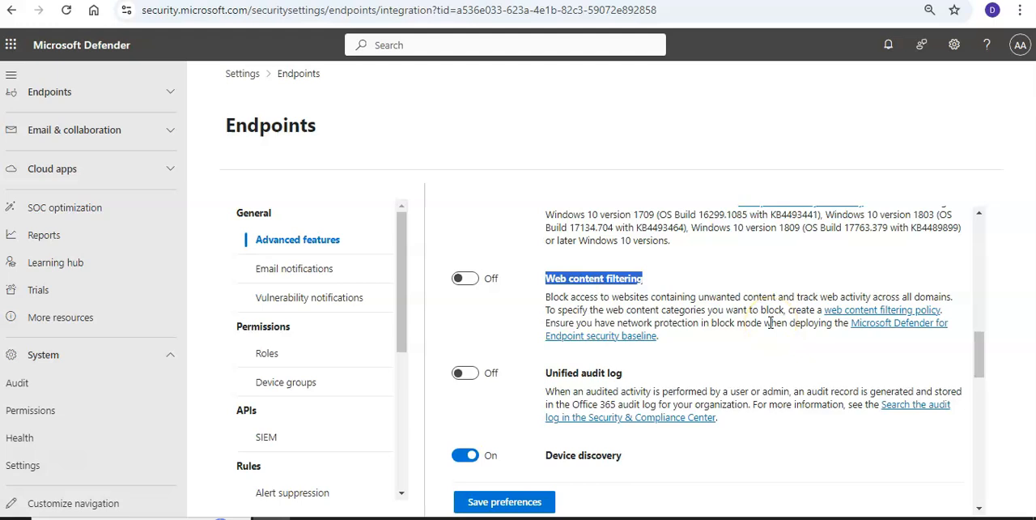
Step: Switch the Web content filtering toggle on and return to Endpoints advanced features
{"action": "left_click", "coordinate": [881, 310]}
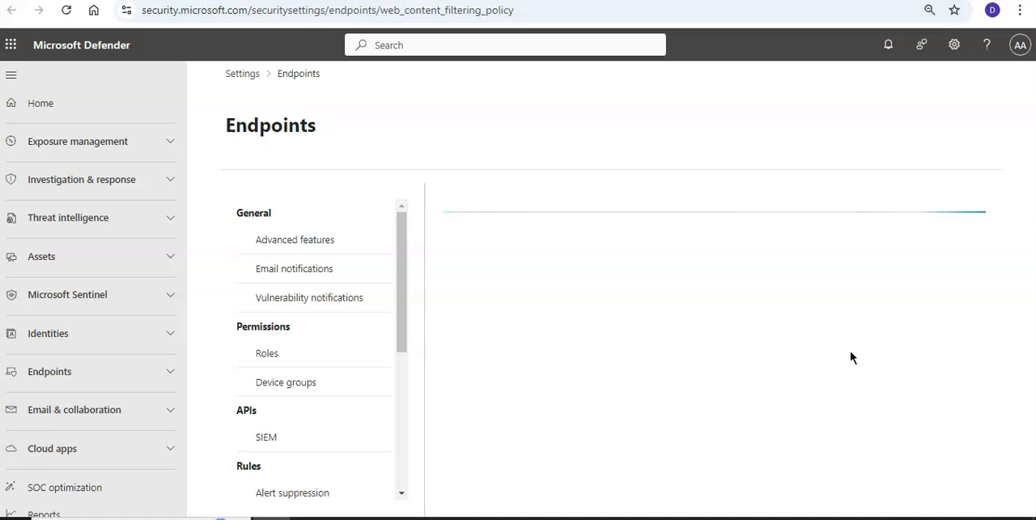
{"action": "left_click", "coordinate": [294, 238]}
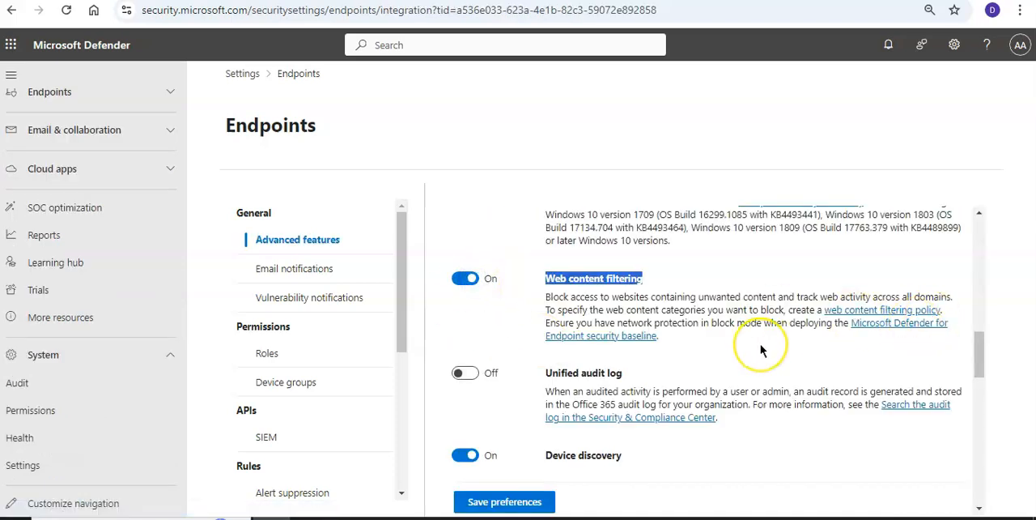
{"action": "mouse_move", "coordinate": [512, 346]}
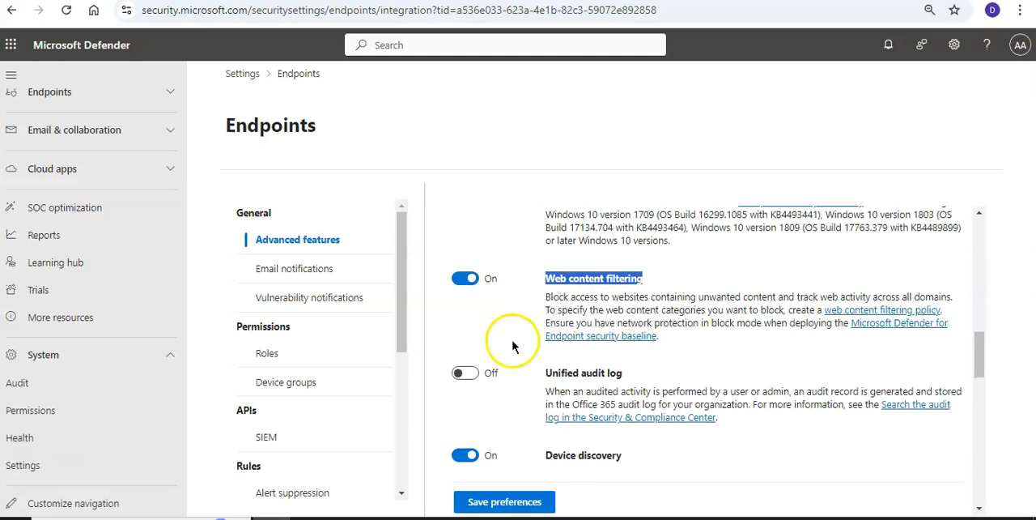
{"action": "mouse_move", "coordinate": [601, 432]}
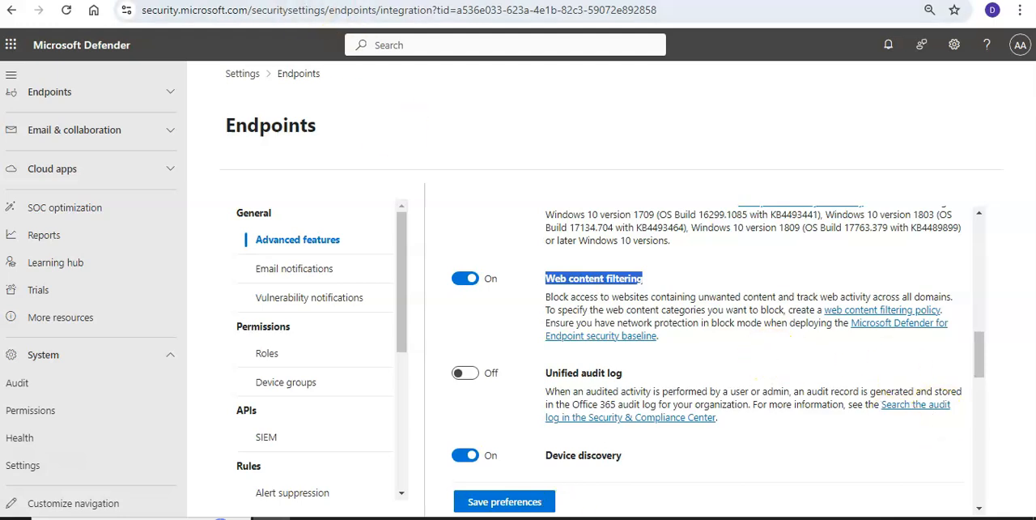
Step: Open the Web content filtering policy page, which reports no permission, then scroll the settings list
{"action": "left_click", "coordinate": [881, 310]}
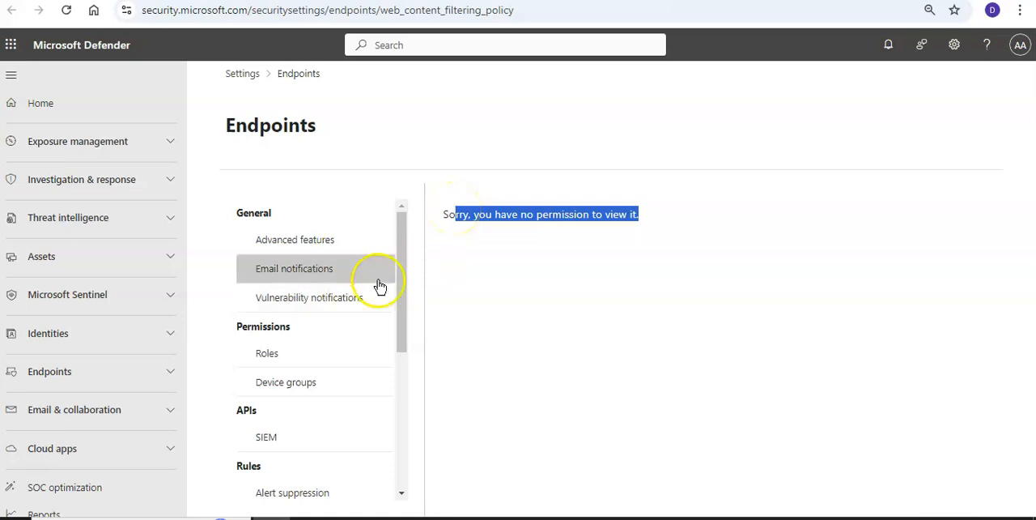
{"action": "mouse_move", "coordinate": [840, 281]}
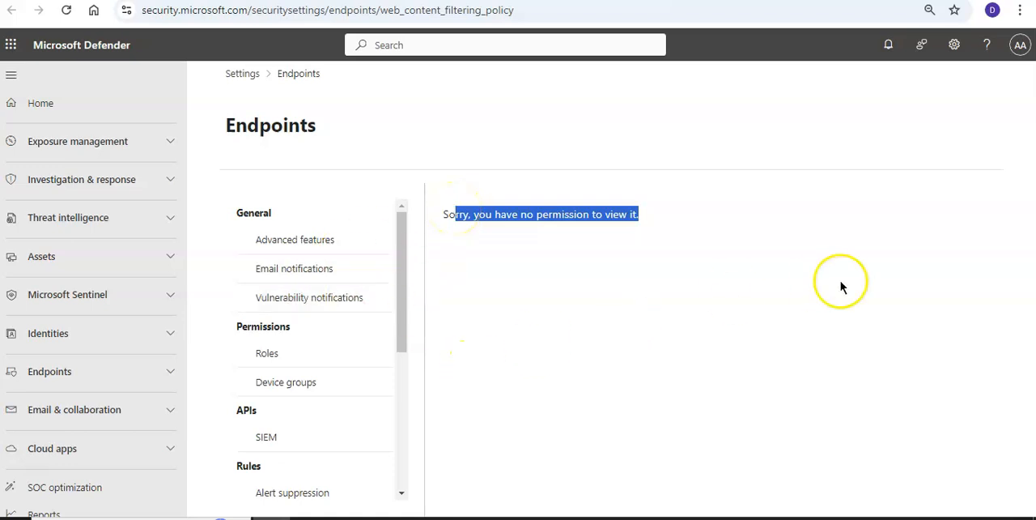
{"action": "mouse_move", "coordinate": [295, 239]}
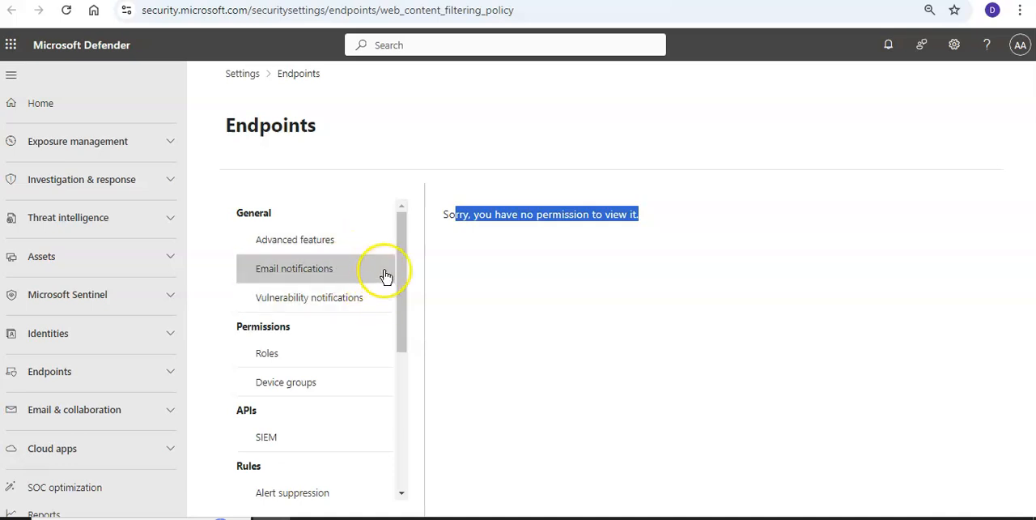
{"action": "scroll", "scroll_direction": "down", "scroll_amount": 3}
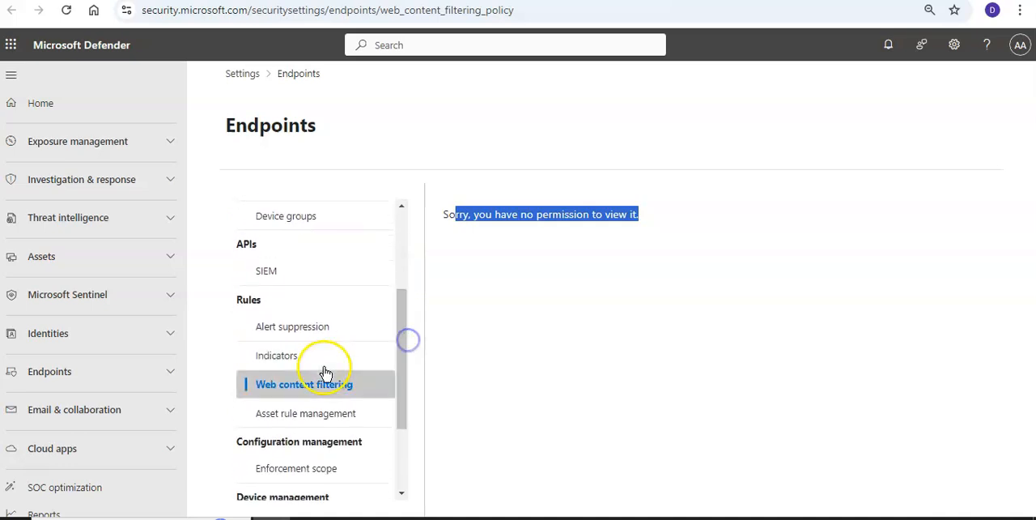
{"action": "mouse_move", "coordinate": [303, 326]}
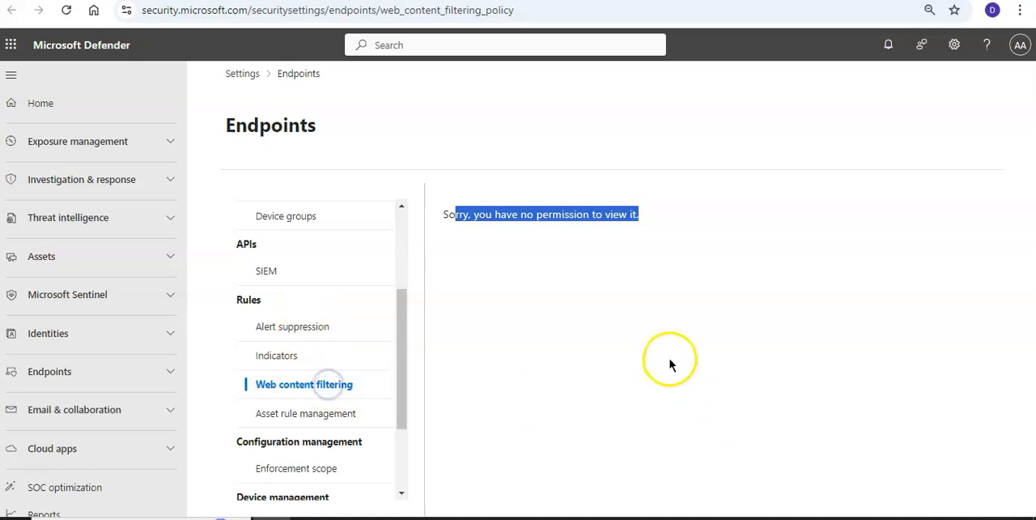
{"action": "mouse_move", "coordinate": [530, 299]}
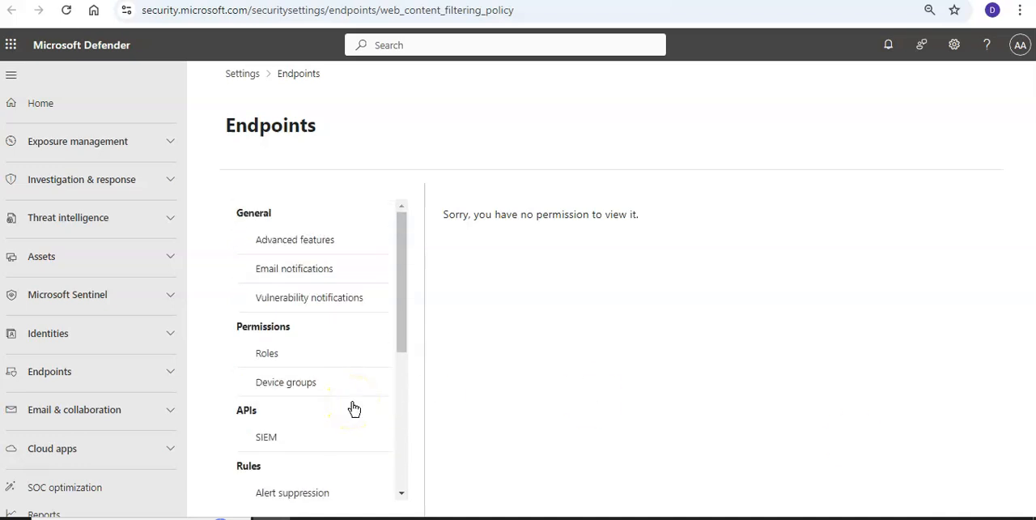
{"action": "mouse_move", "coordinate": [201, 322]}
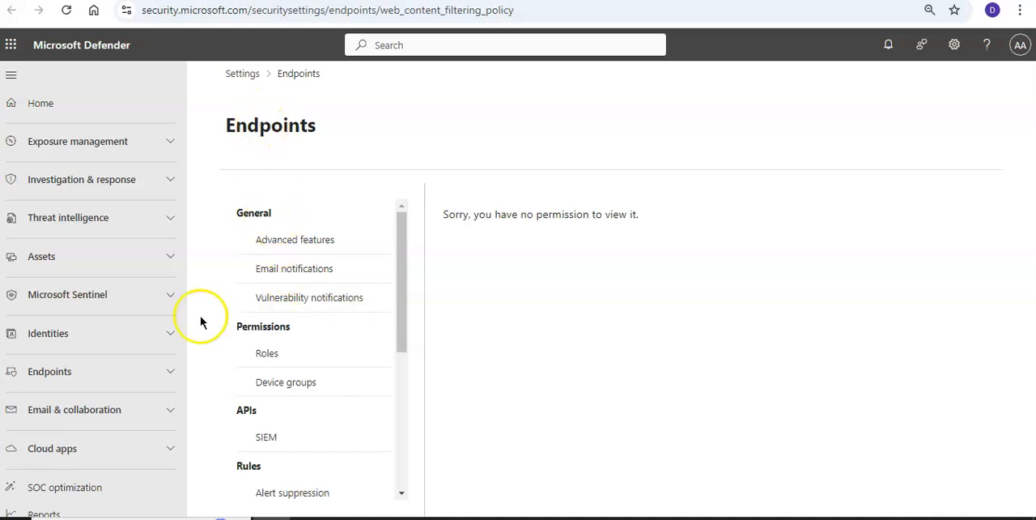
{"action": "mouse_move", "coordinate": [290, 225]}
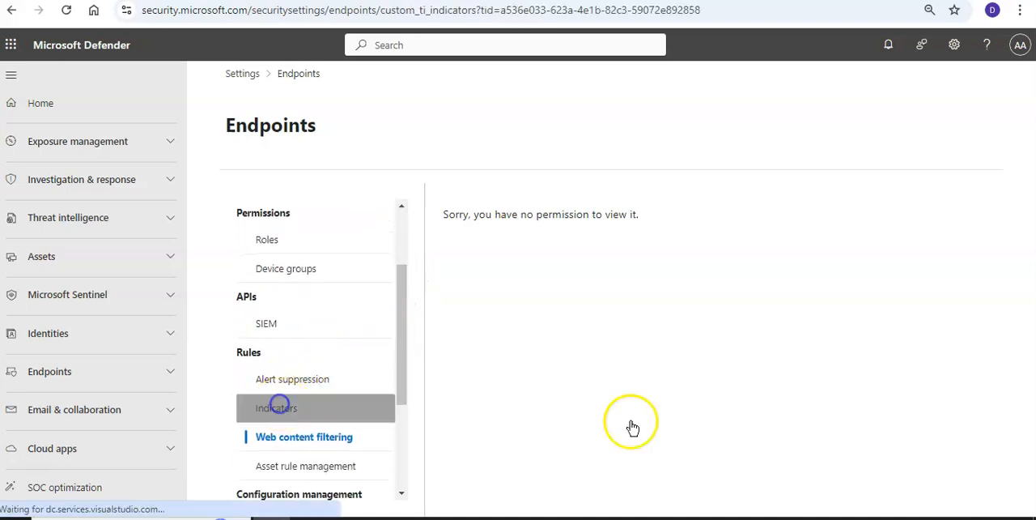
Step: Open Indicators and view the empty URLs/Domains list with 0 of 15000 used
{"action": "left_click", "coordinate": [276, 407]}
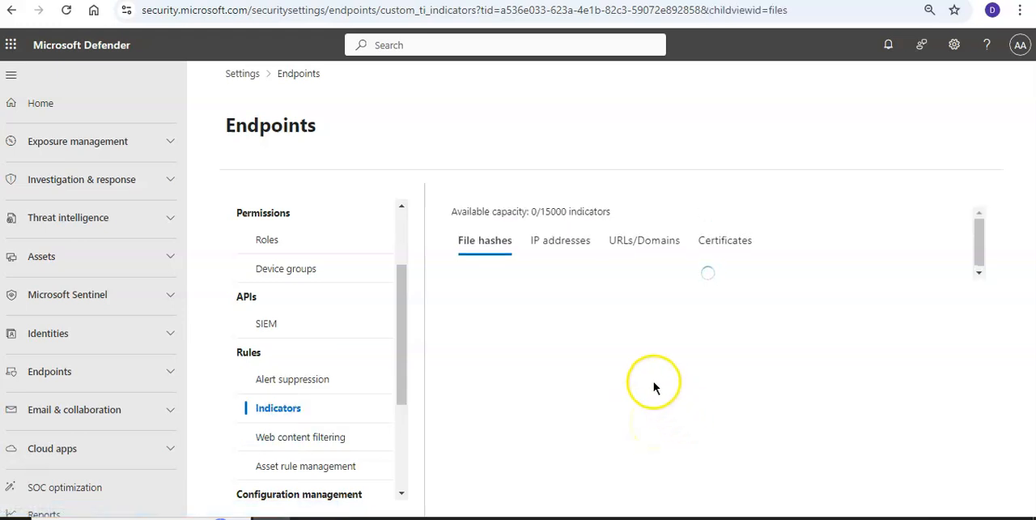
{"action": "left_click", "coordinate": [644, 239]}
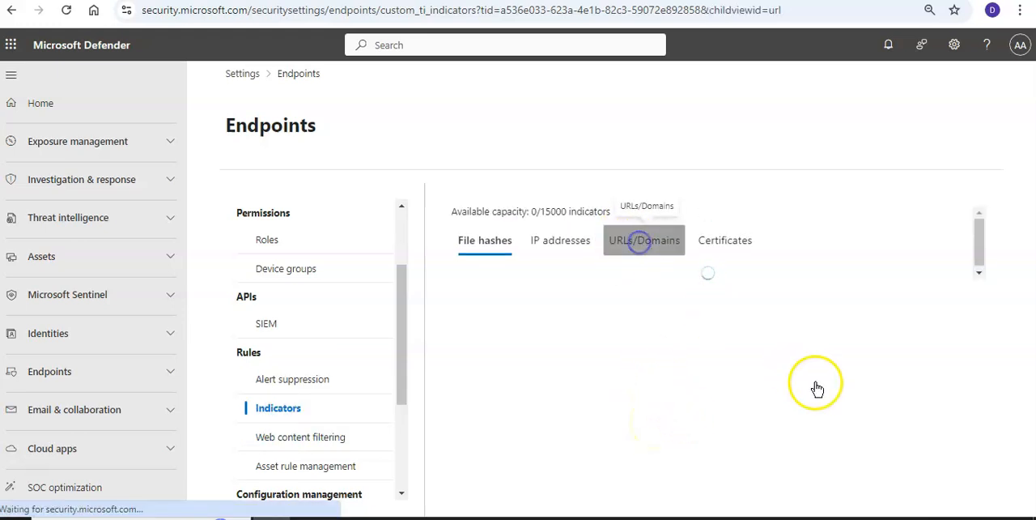
{"action": "left_click", "coordinate": [644, 240]}
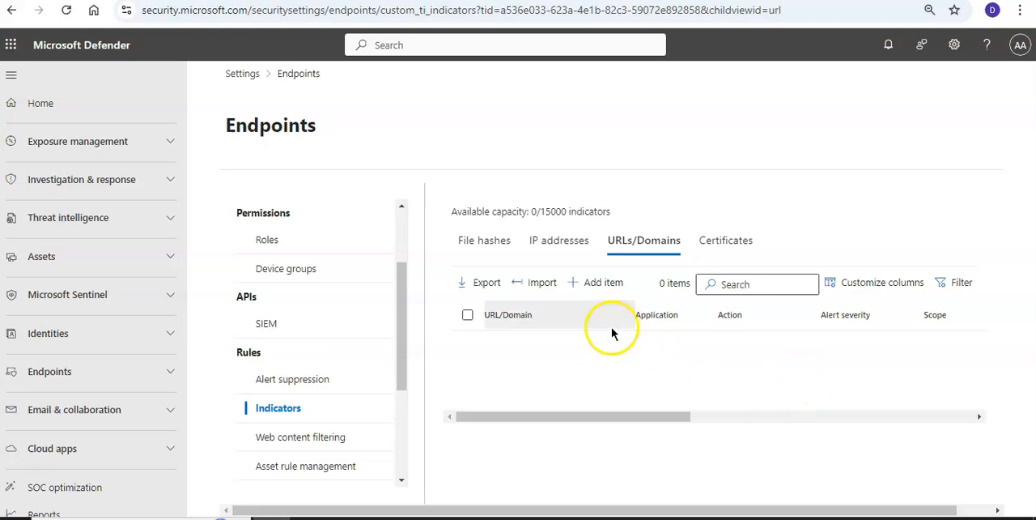
{"action": "left_click", "coordinate": [595, 282]}
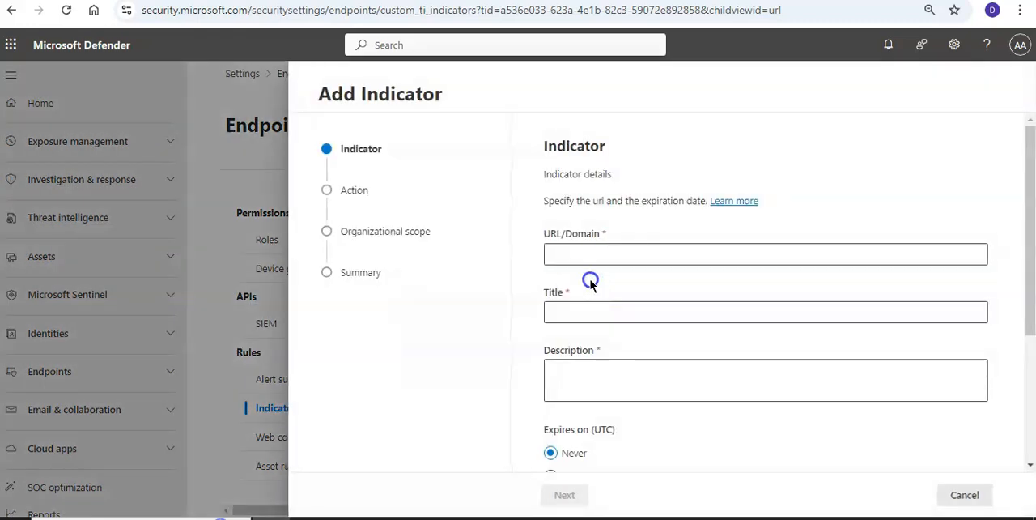
{"action": "left_click", "coordinate": [764, 253]}
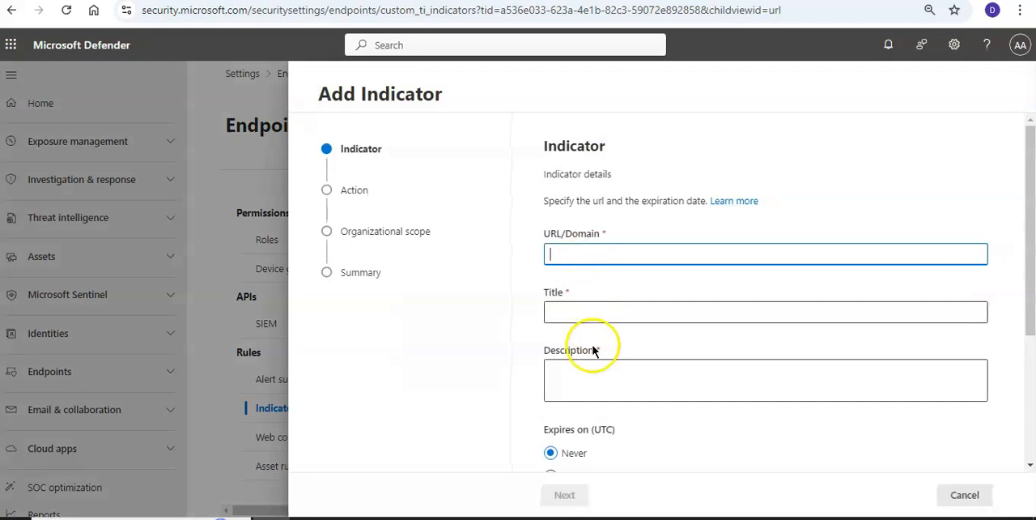
{"action": "scroll", "scroll_direction": "down", "scroll_amount": 3}
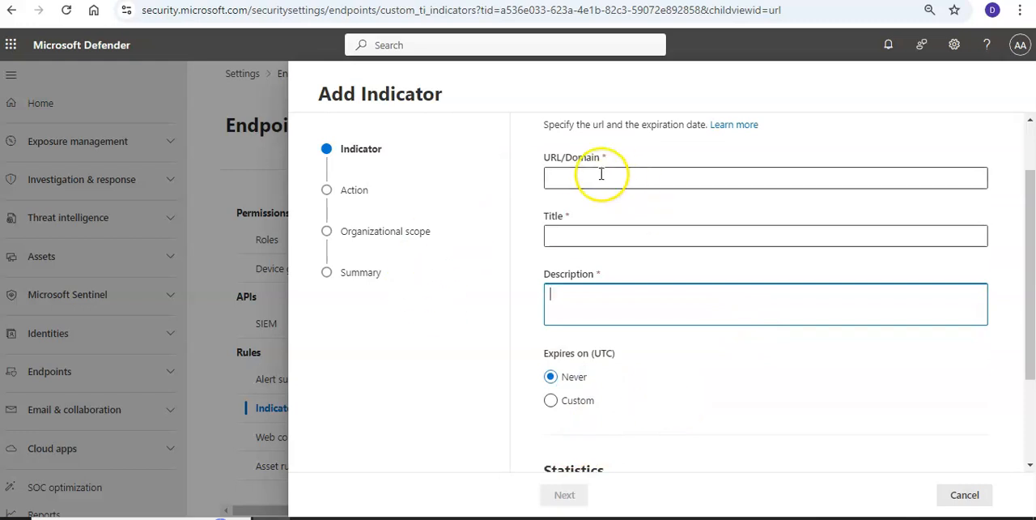
{"action": "left_click", "coordinate": [765, 178]}
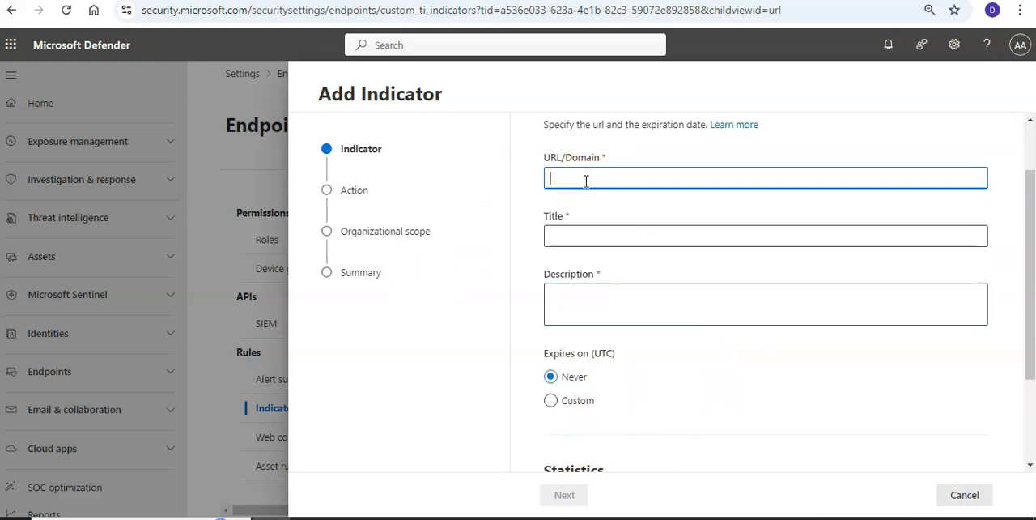
{"action": "type", "text": "BLA"}
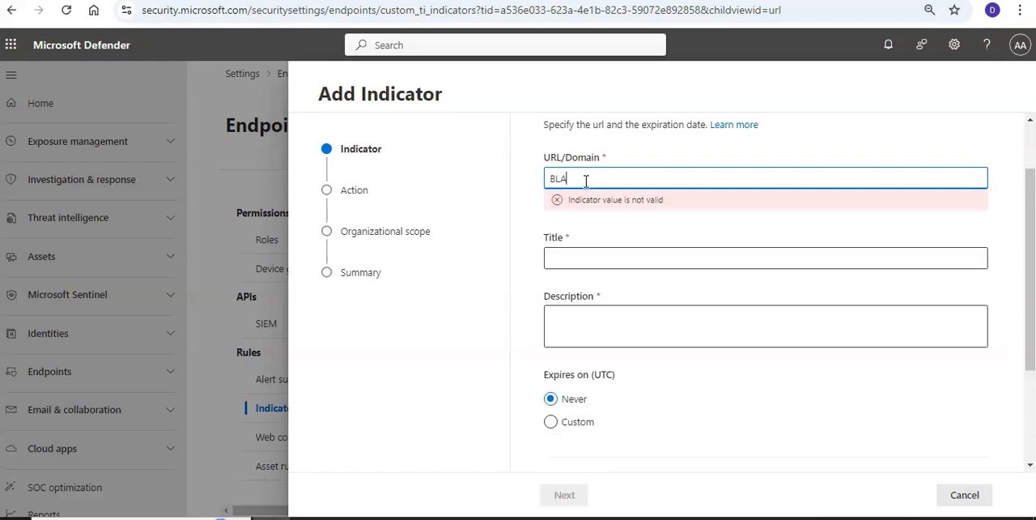
{"action": "left_click", "coordinate": [564, 494]}
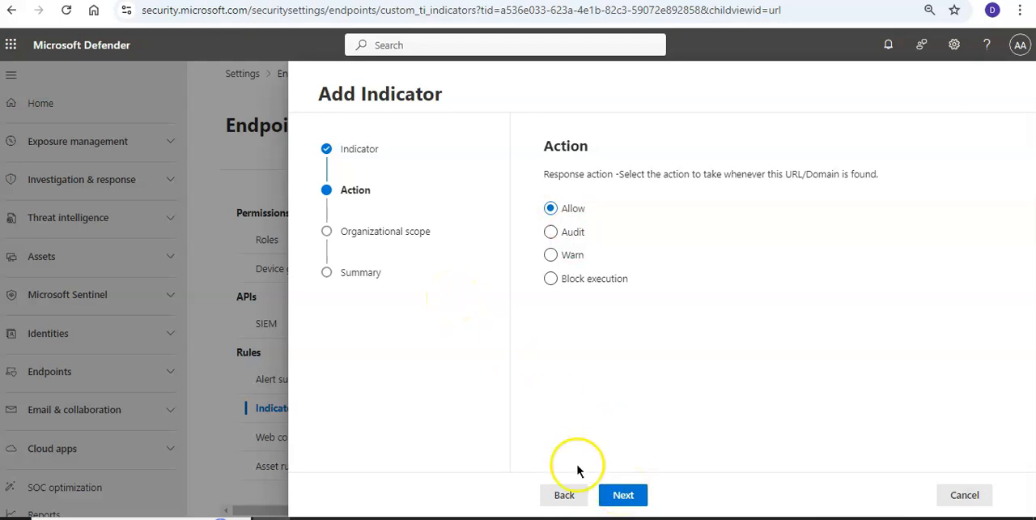
{"action": "left_click", "coordinate": [964, 494]}
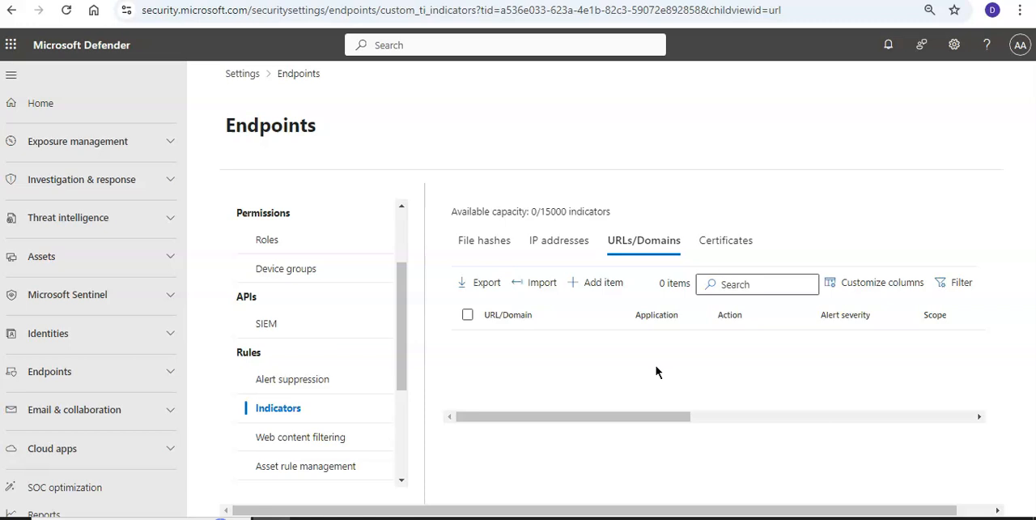
Step: Open the Reports page showing nine reports under General, Endpoints and Email & collaboration
{"action": "scroll", "scroll_direction": "down", "scroll_amount": 3}
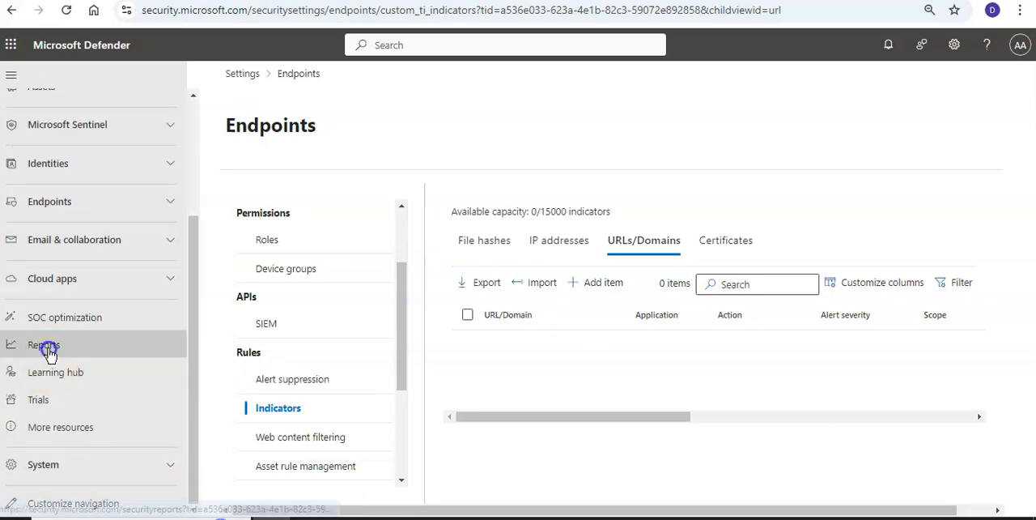
{"action": "left_click", "coordinate": [44, 344]}
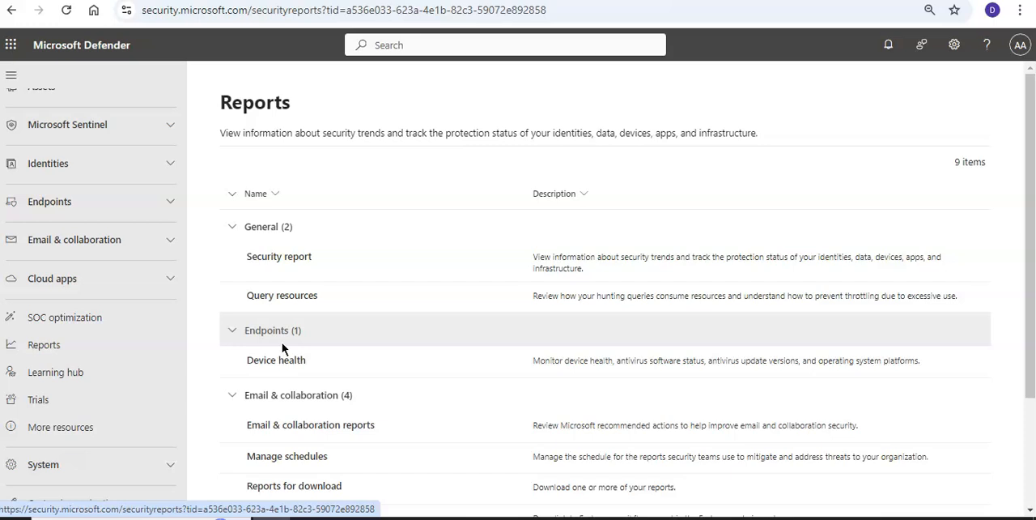
{"action": "mouse_move", "coordinate": [393, 370]}
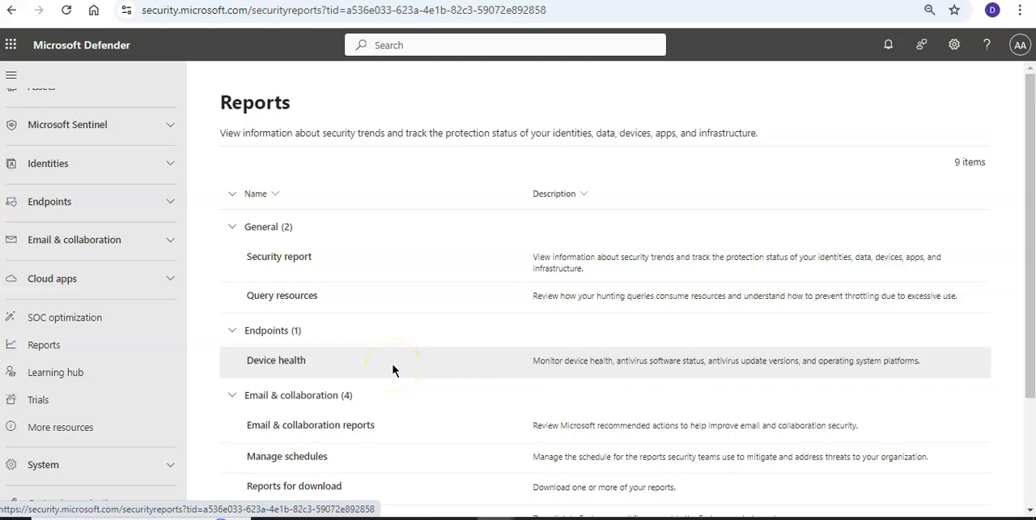
{"action": "mouse_move", "coordinate": [394, 370]}
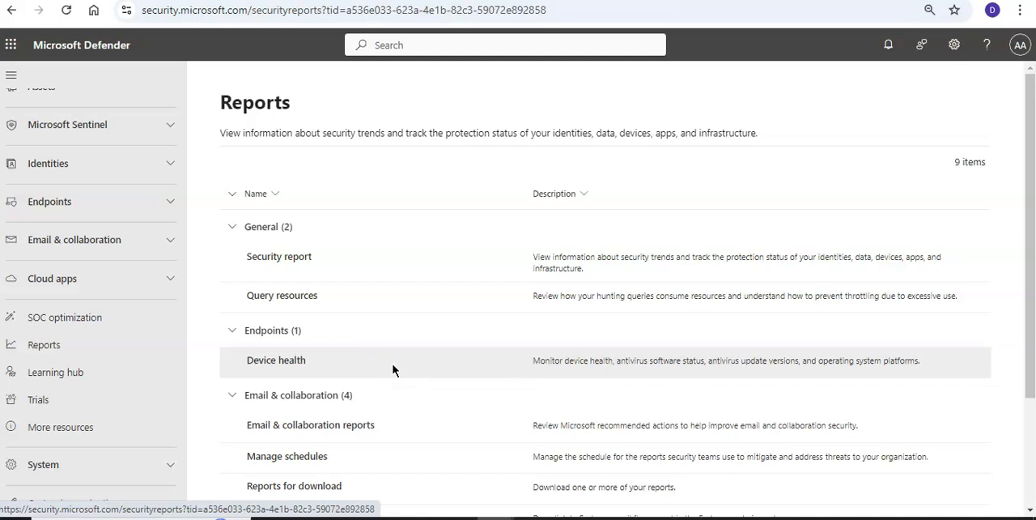